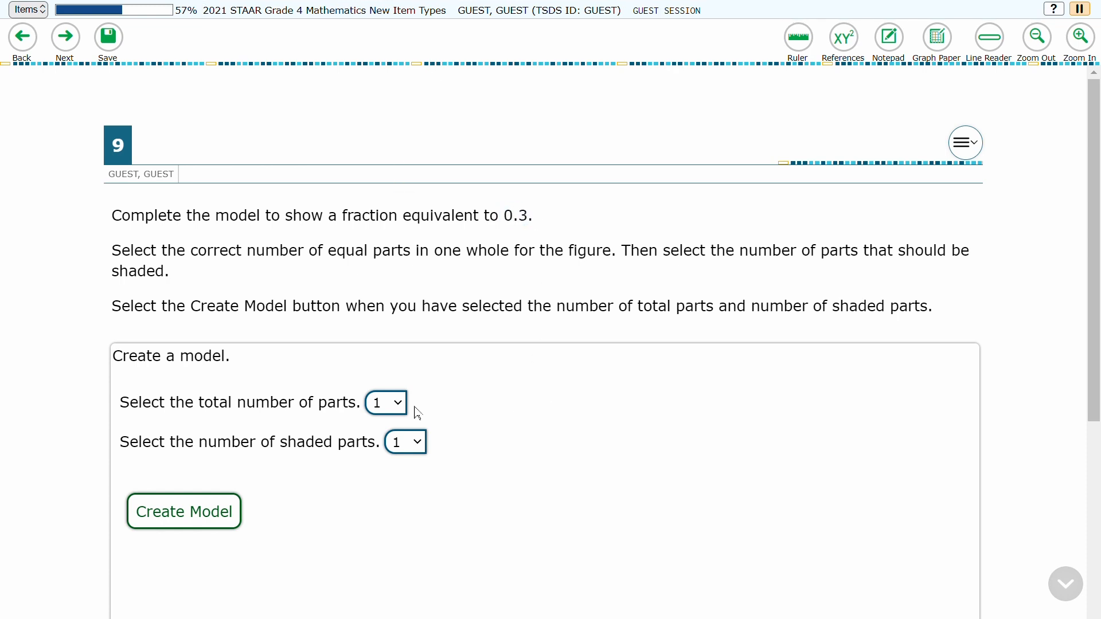
- Choose 10 total parts and 3 shaded parts for item 9's fraction model
{"action": "left_click", "coordinate": [385, 403]}
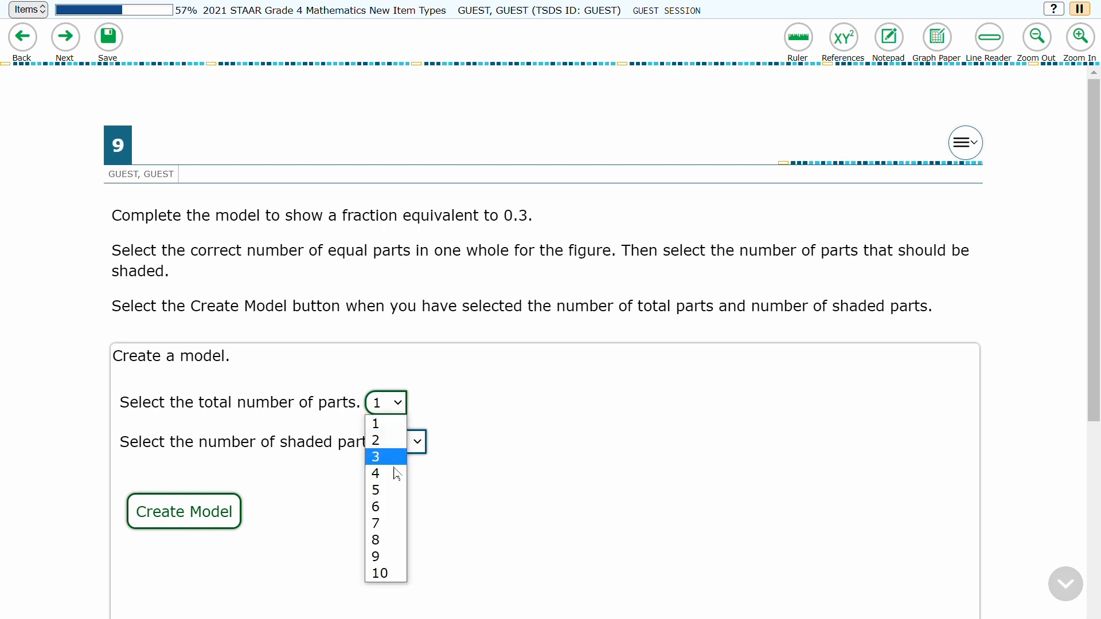
{"action": "mouse_move", "coordinate": [393, 556]}
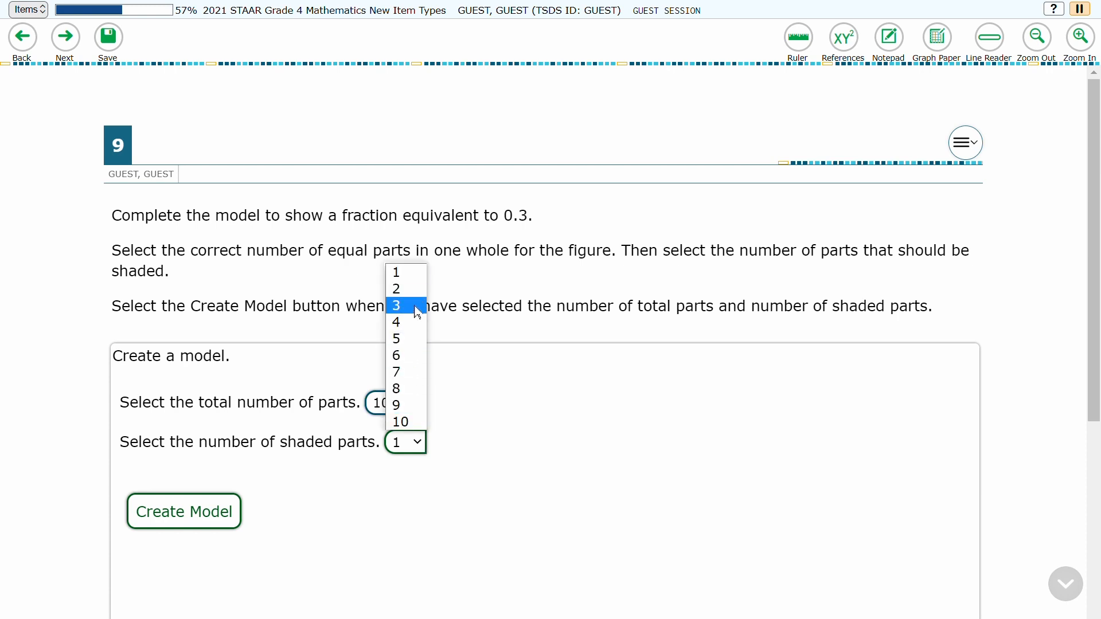
{"action": "left_click", "coordinate": [404, 305]}
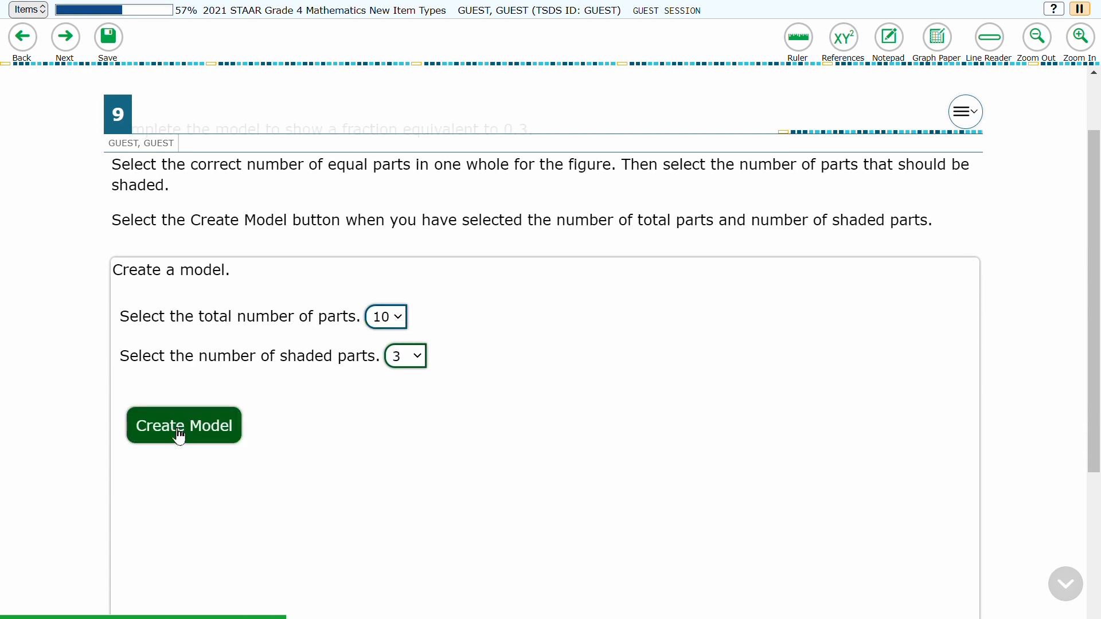
- Create item 9's pie, rebuild it with 9 parts and 6 shaded, then advance to item 10
{"action": "left_click", "coordinate": [183, 426]}
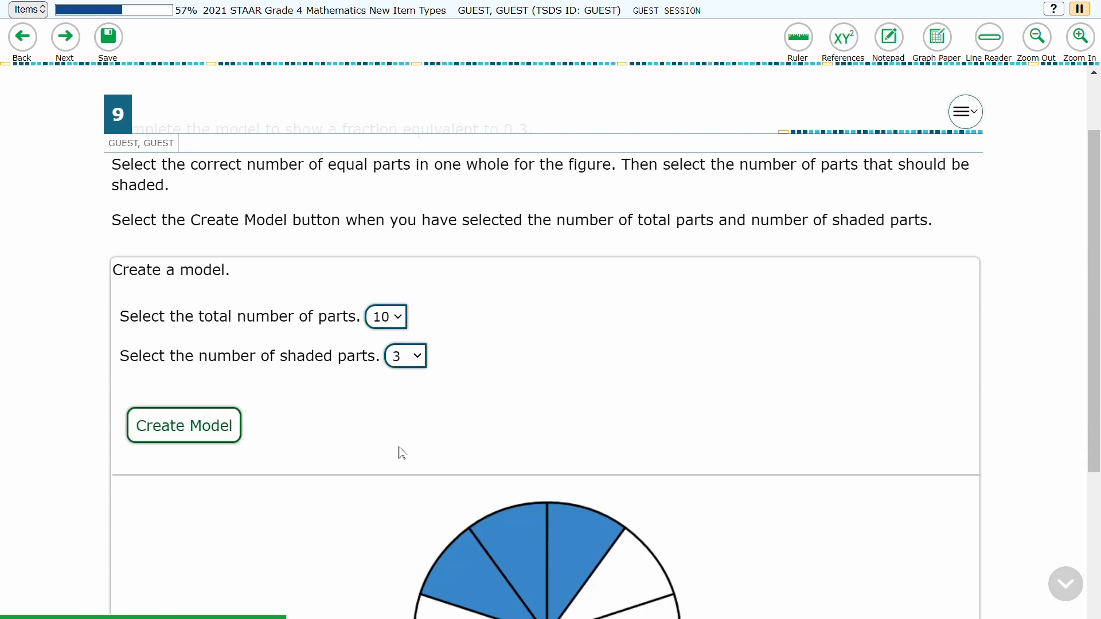
{"action": "scroll", "scroll_direction": "down", "scroll_amount": 3}
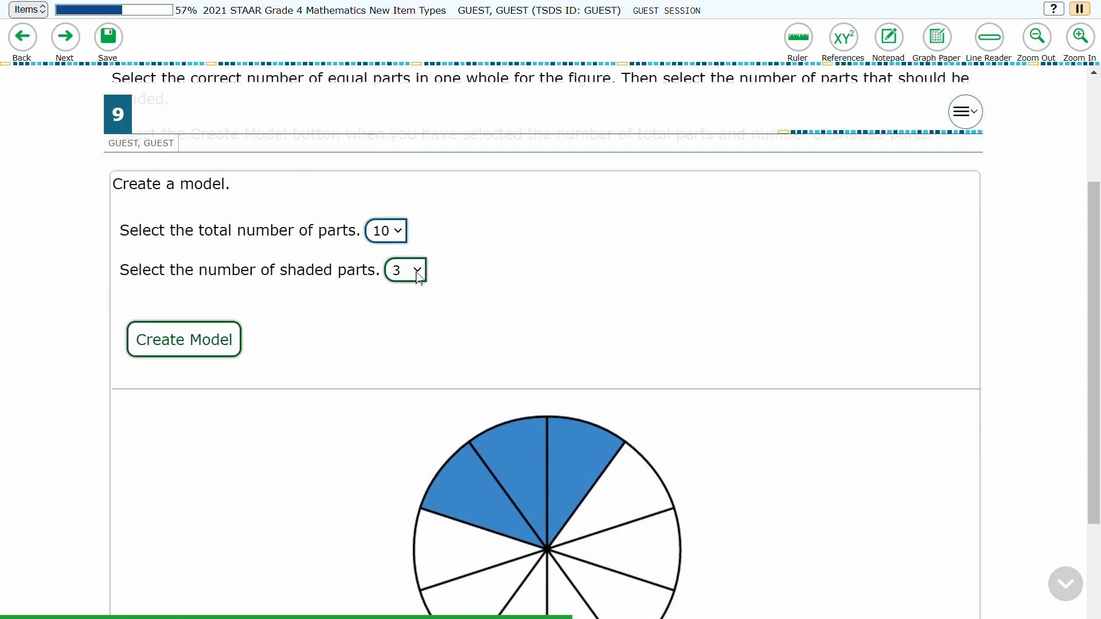
{"action": "left_click", "coordinate": [405, 270]}
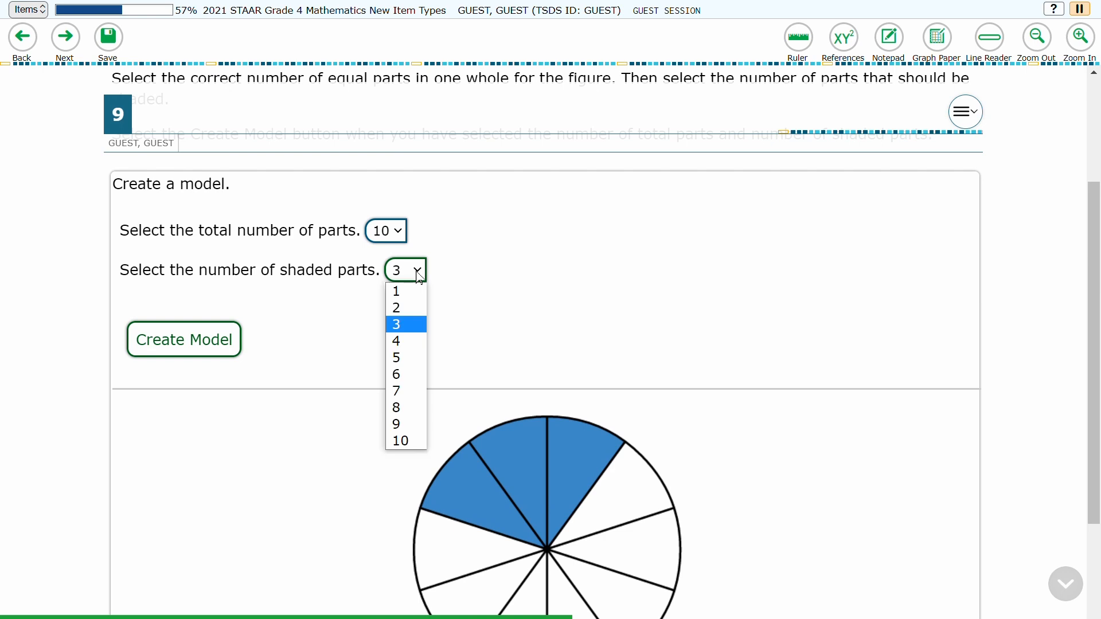
{"action": "left_click", "coordinate": [397, 374]}
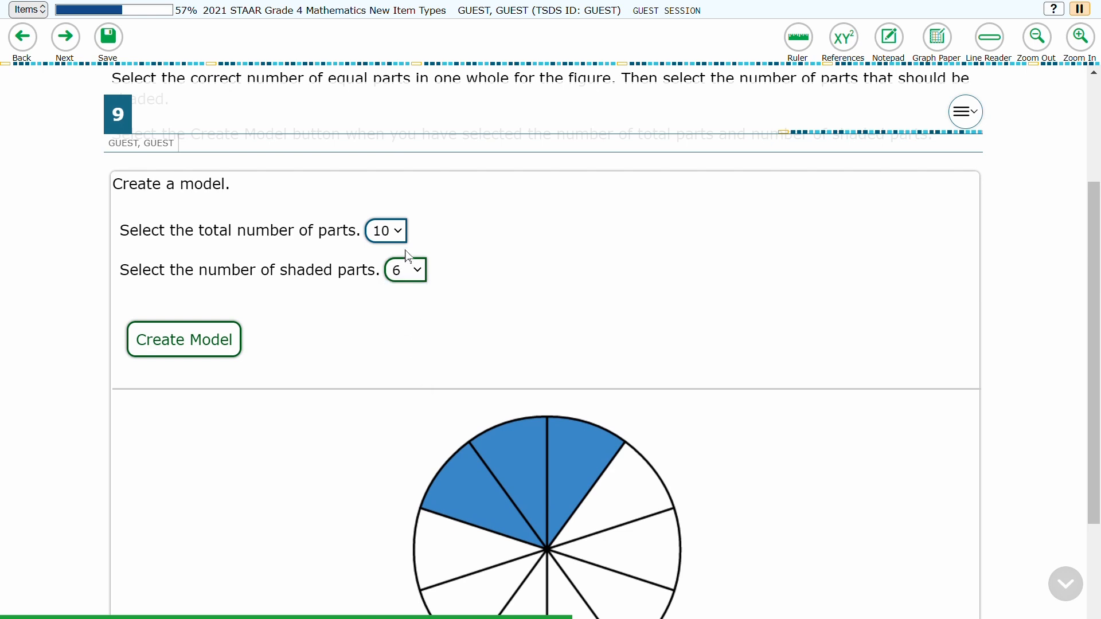
{"action": "left_click", "coordinate": [385, 231]}
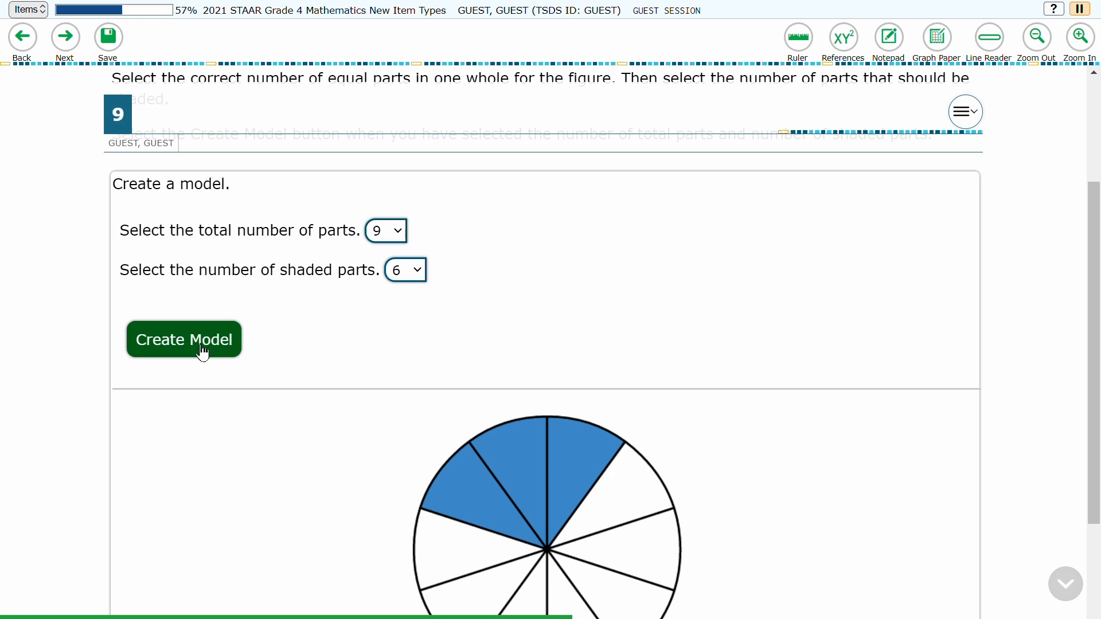
{"action": "left_click", "coordinate": [184, 339]}
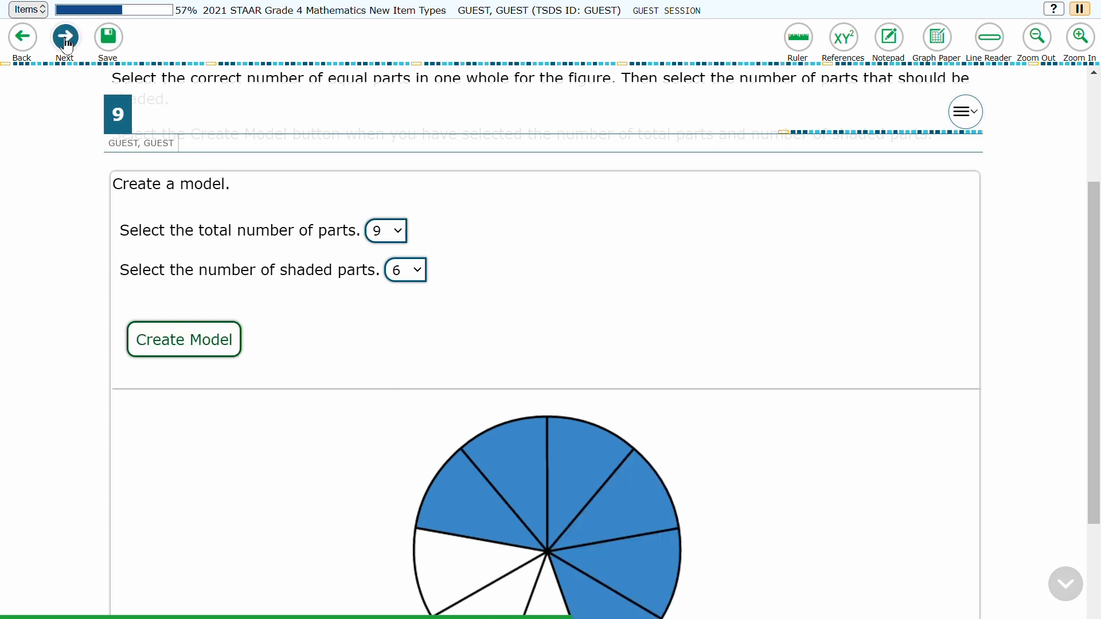
{"action": "left_click", "coordinate": [64, 37]}
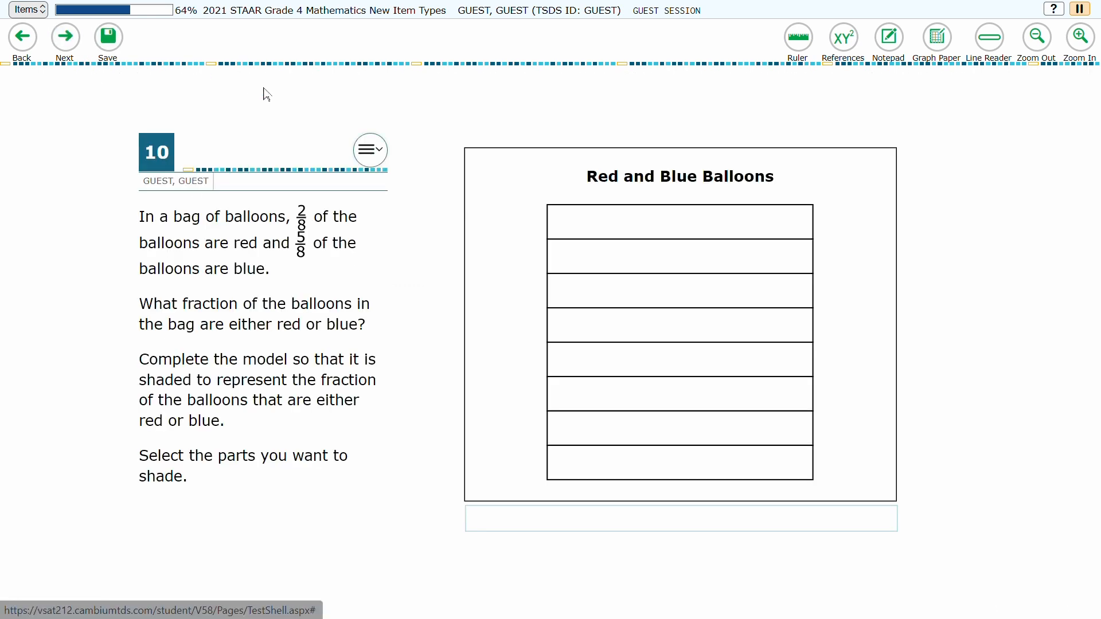
{"action": "mouse_move", "coordinate": [266, 235]}
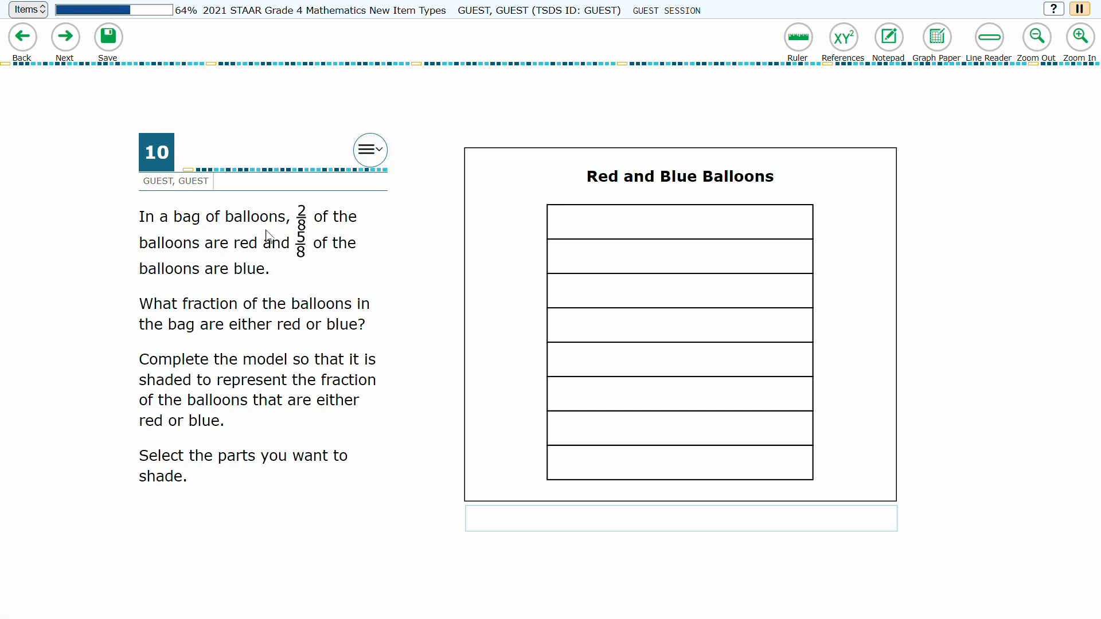
{"action": "mouse_move", "coordinate": [185, 238]}
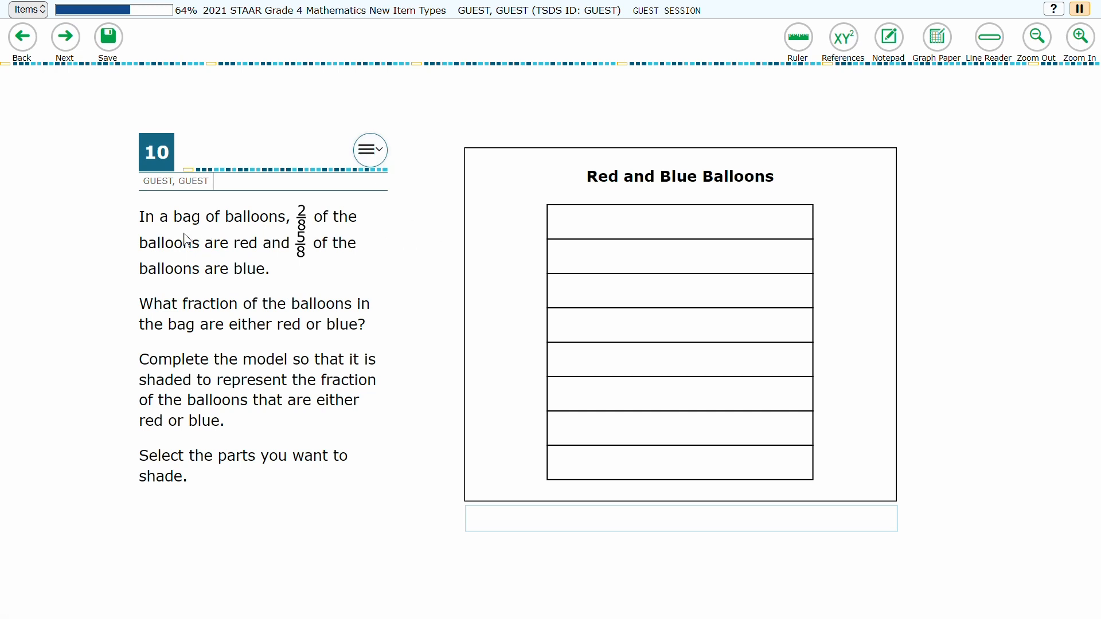
{"action": "left_click_drag", "start_coordinate": [140, 216], "coordinate": [250, 217]}
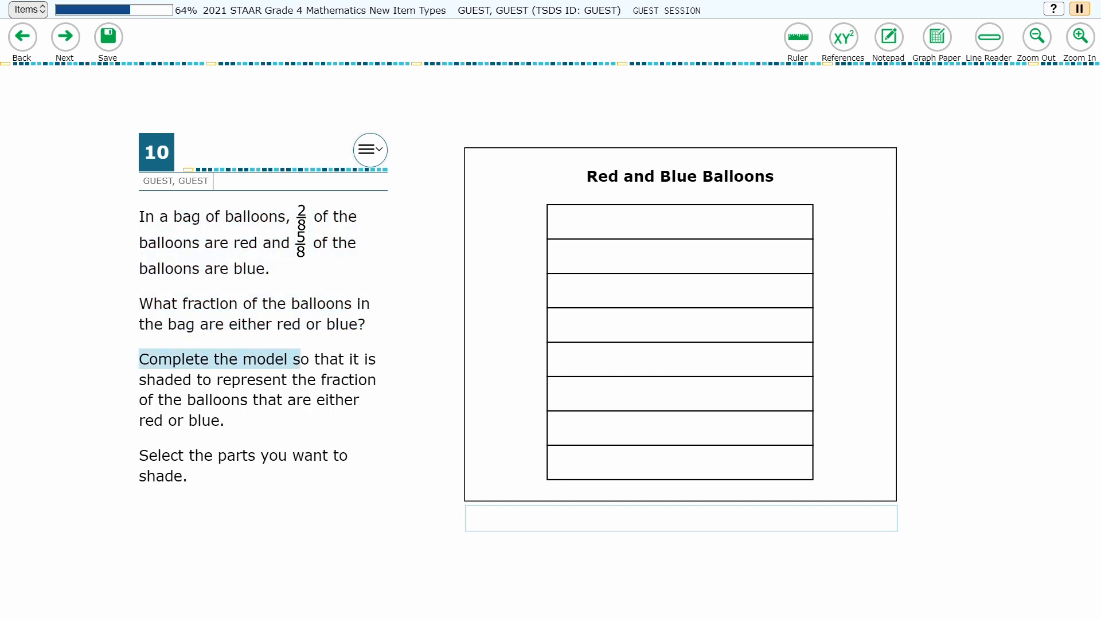
{"action": "mouse_move", "coordinate": [634, 297]}
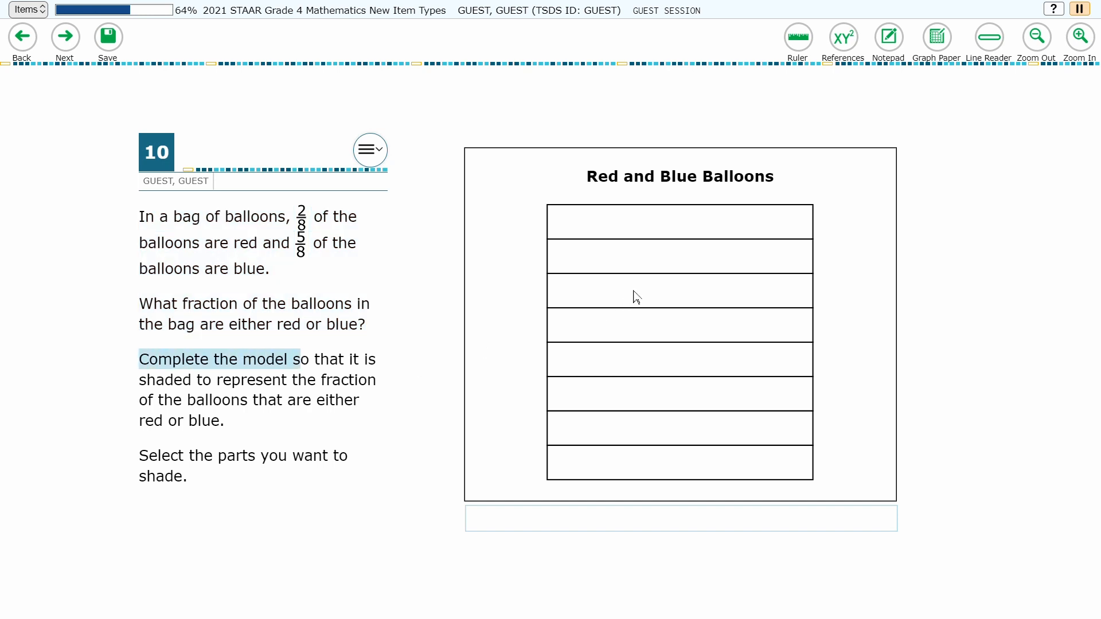
{"action": "mouse_move", "coordinate": [792, 379]}
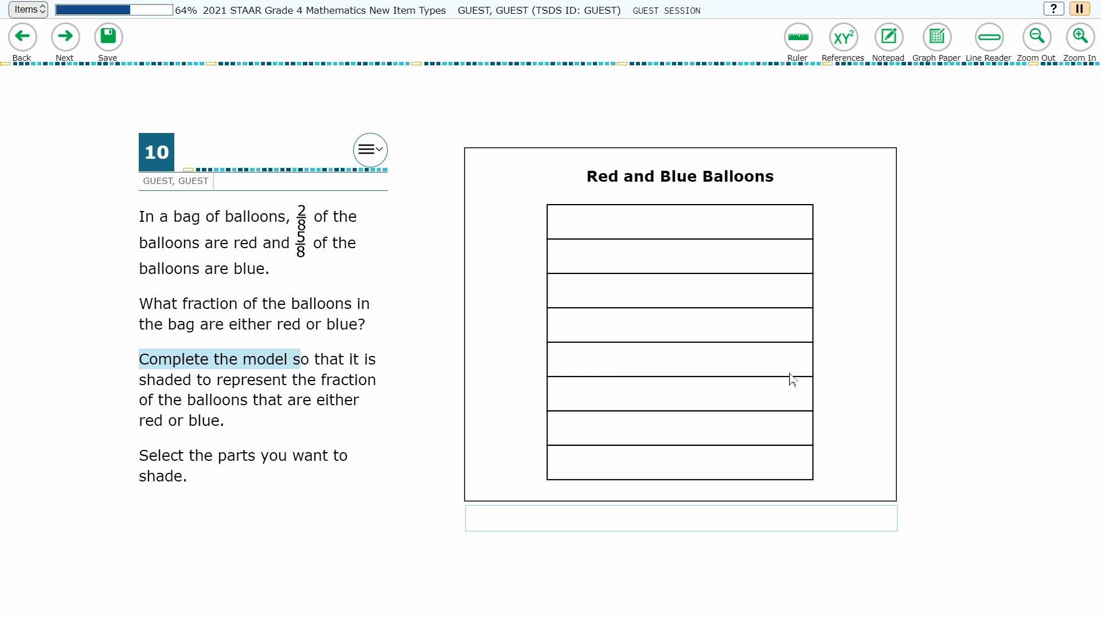
- Toggle sections of the Red and Blue Balloons bar until four of eight parts are shaded
{"action": "left_click", "coordinate": [679, 463]}
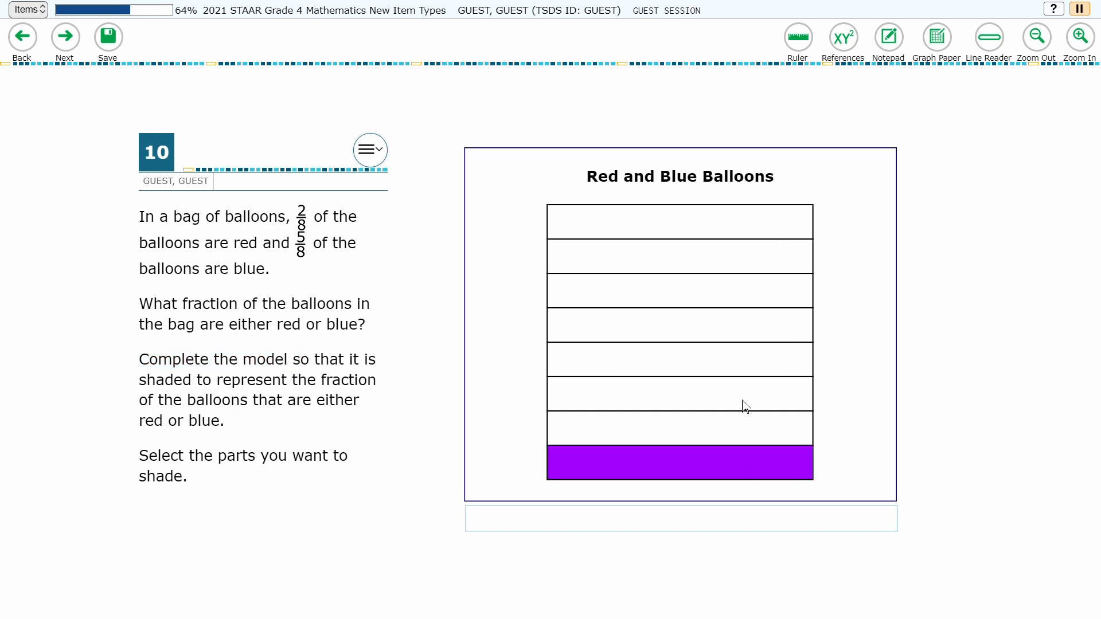
{"action": "left_click", "coordinate": [679, 326]}
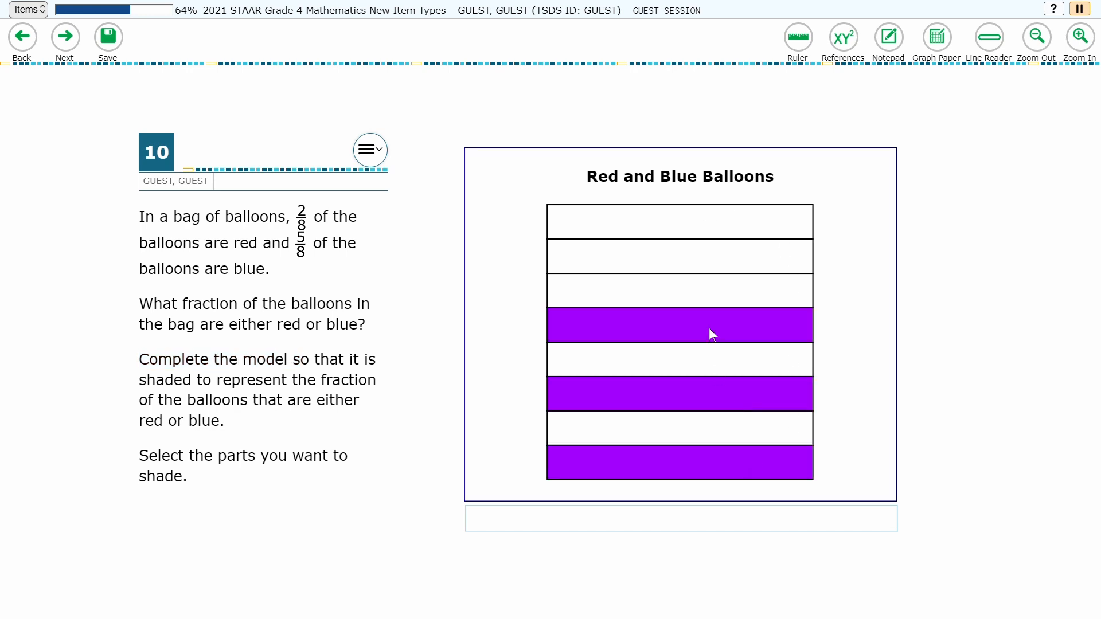
{"action": "left_click", "coordinate": [679, 256]}
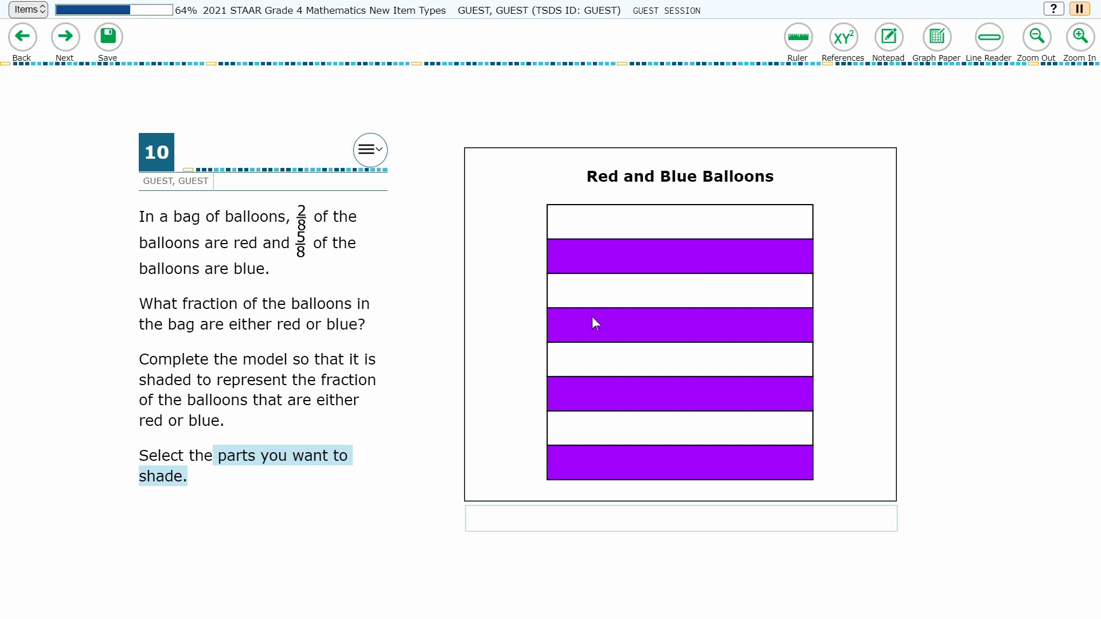
{"action": "mouse_move", "coordinate": [644, 260]}
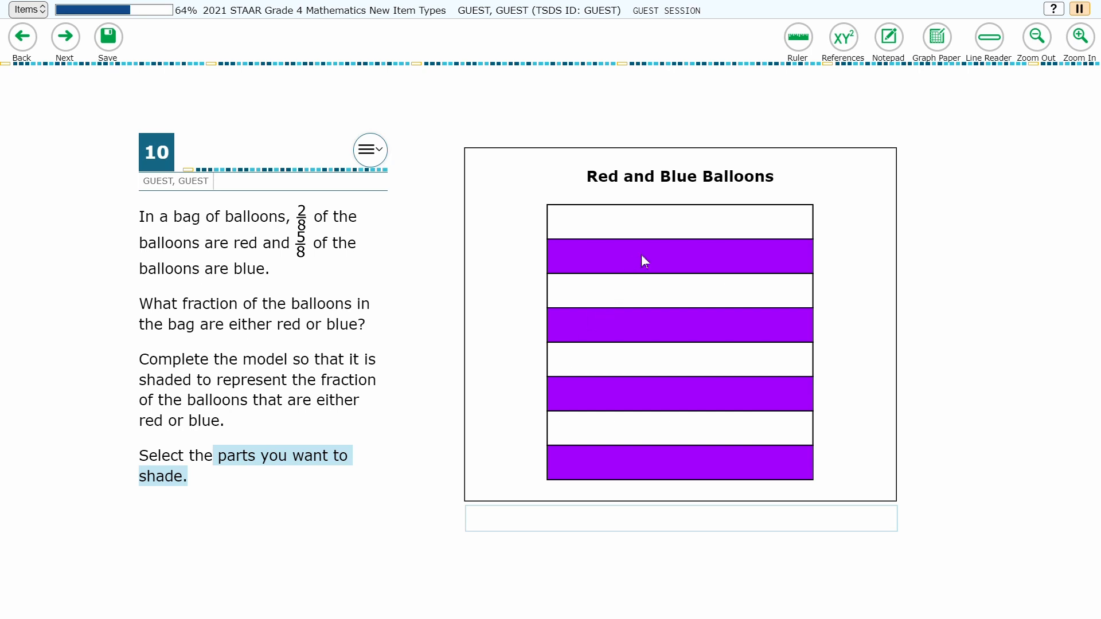
{"action": "left_click", "coordinate": [679, 255]}
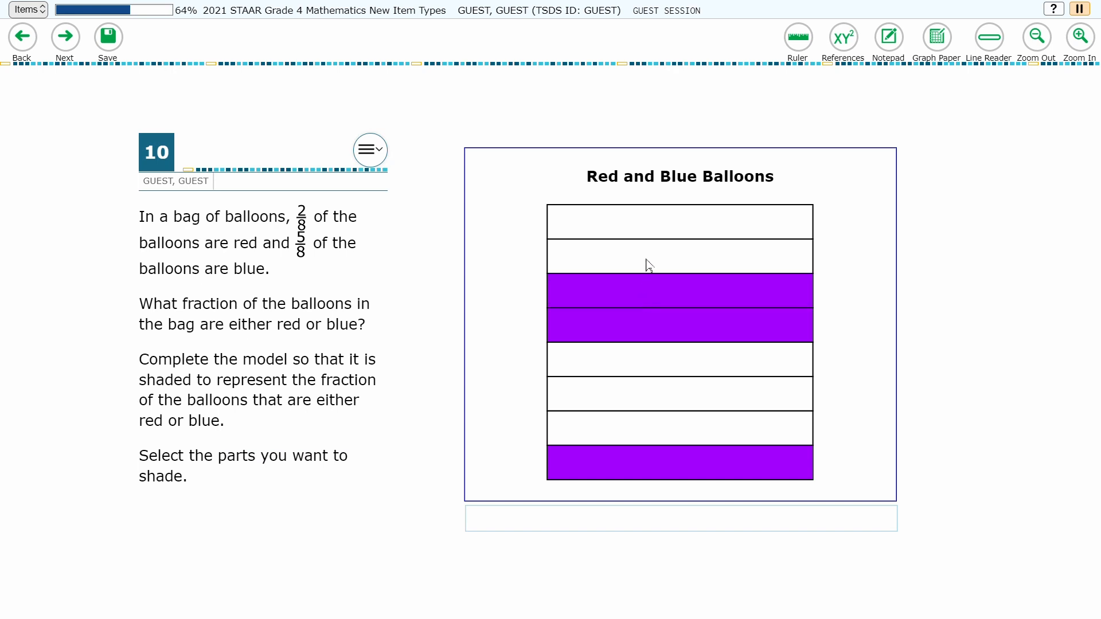
{"action": "left_click", "coordinate": [679, 256]}
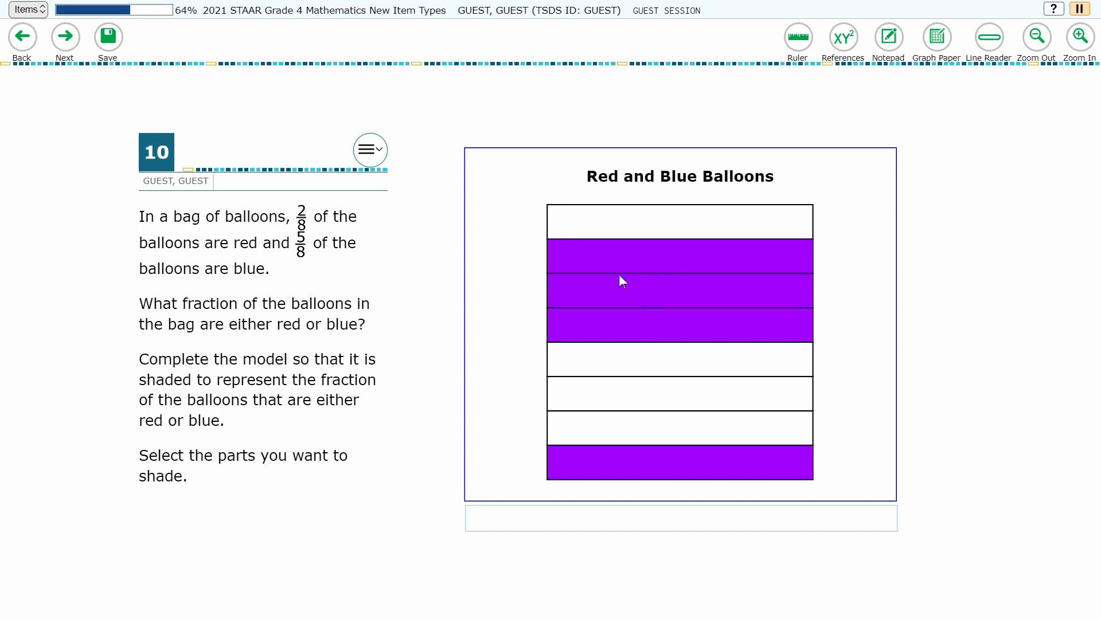
{"action": "mouse_move", "coordinate": [64, 37]}
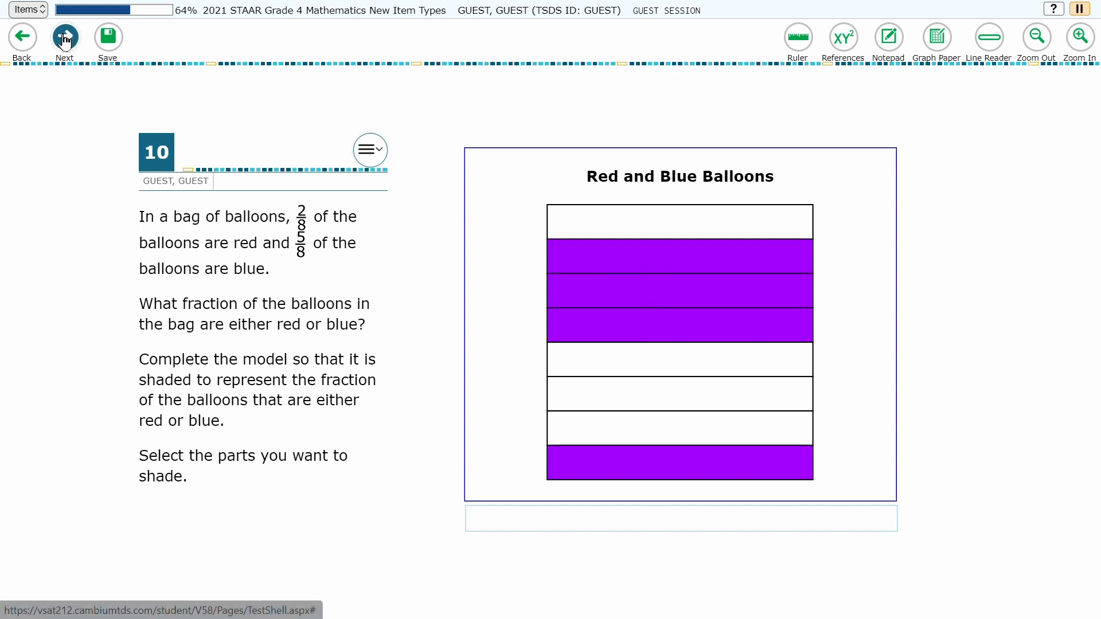